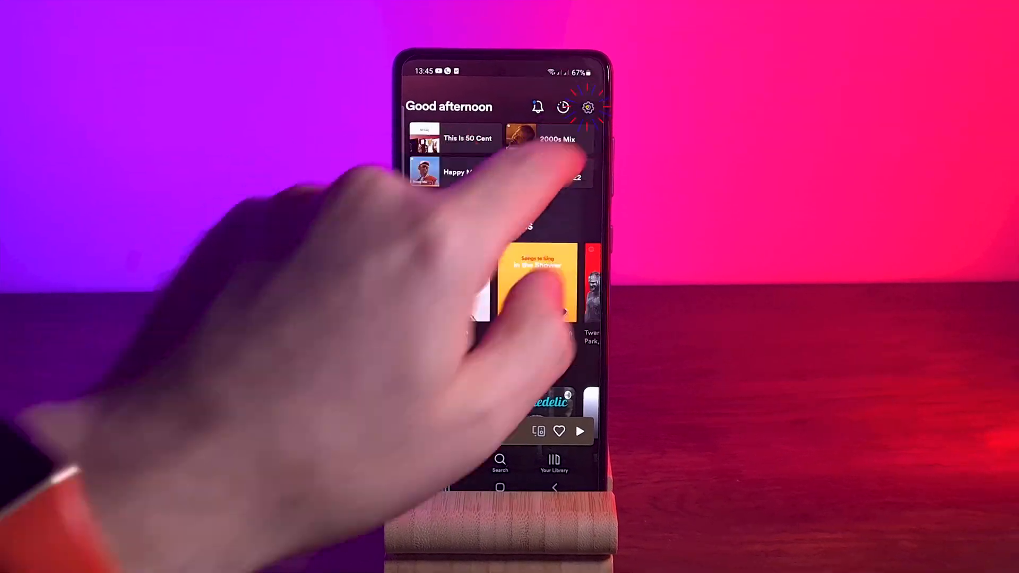
Reach the Storage section listing Remove all downloads and the 738 MB cache
{"action": "left_click", "coordinate": [586, 107]}
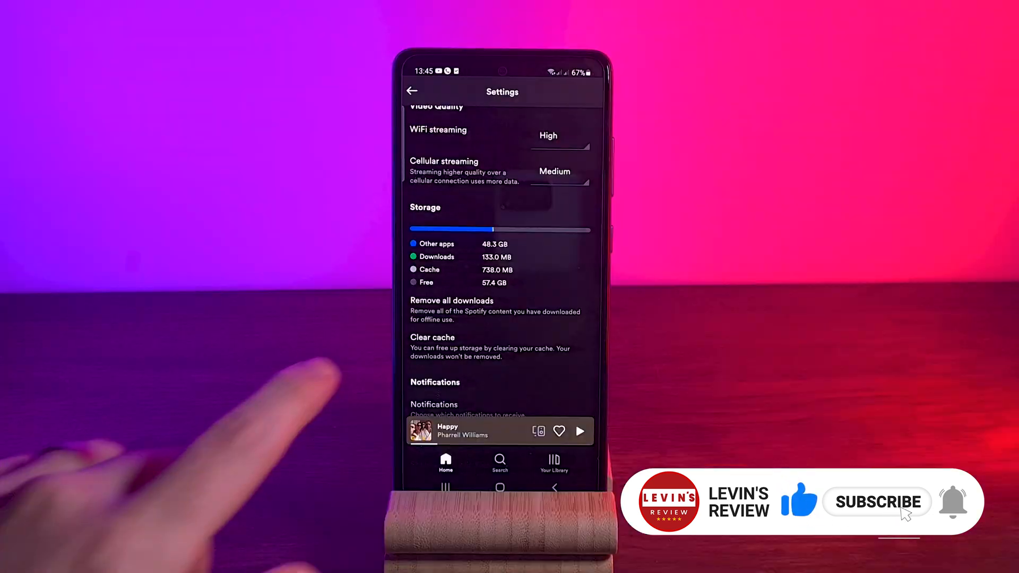
{"action": "left_click", "coordinate": [432, 337]}
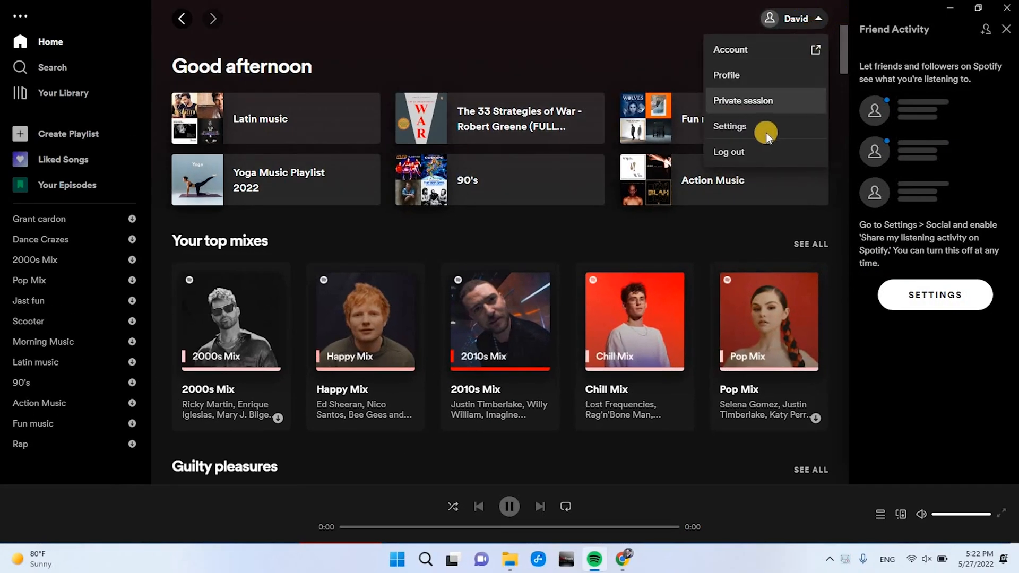
Find the Offline storage location path in Settings, then switch to File Explorer
{"action": "left_click", "coordinate": [729, 127]}
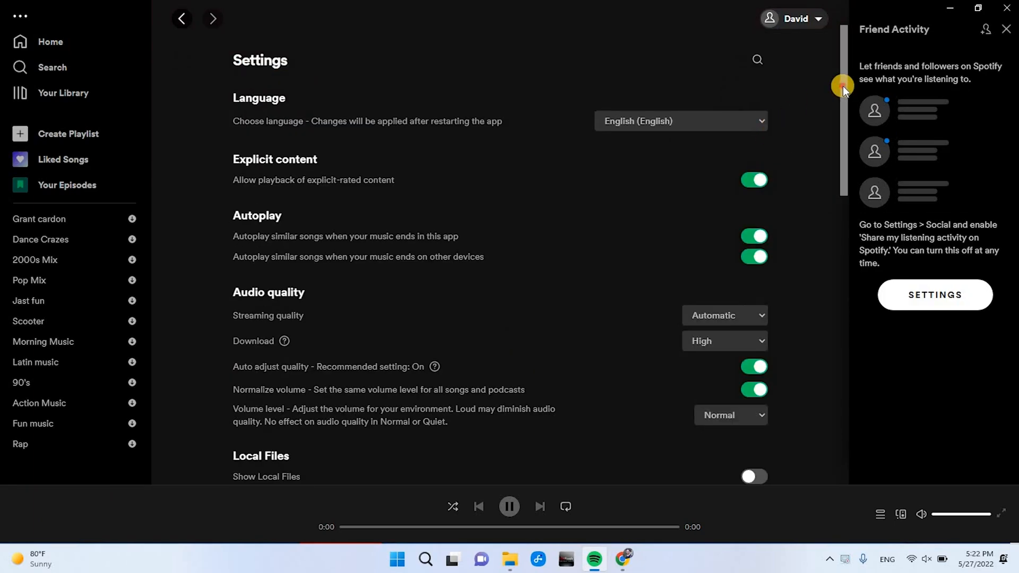
{"action": "scroll", "scroll_direction": "down", "scroll_amount": 3}
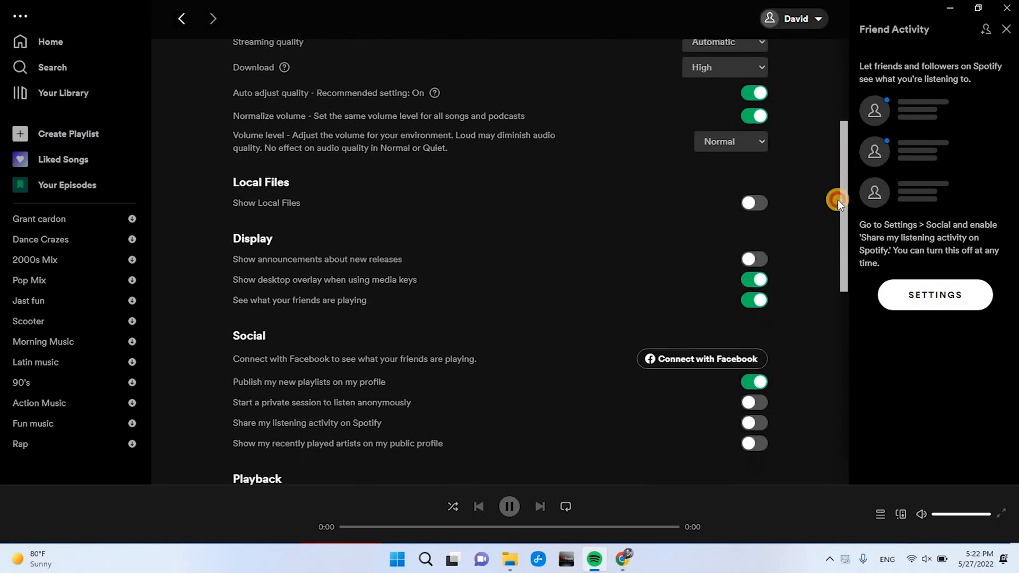
{"action": "scroll", "scroll_direction": "down", "scroll_amount": 3}
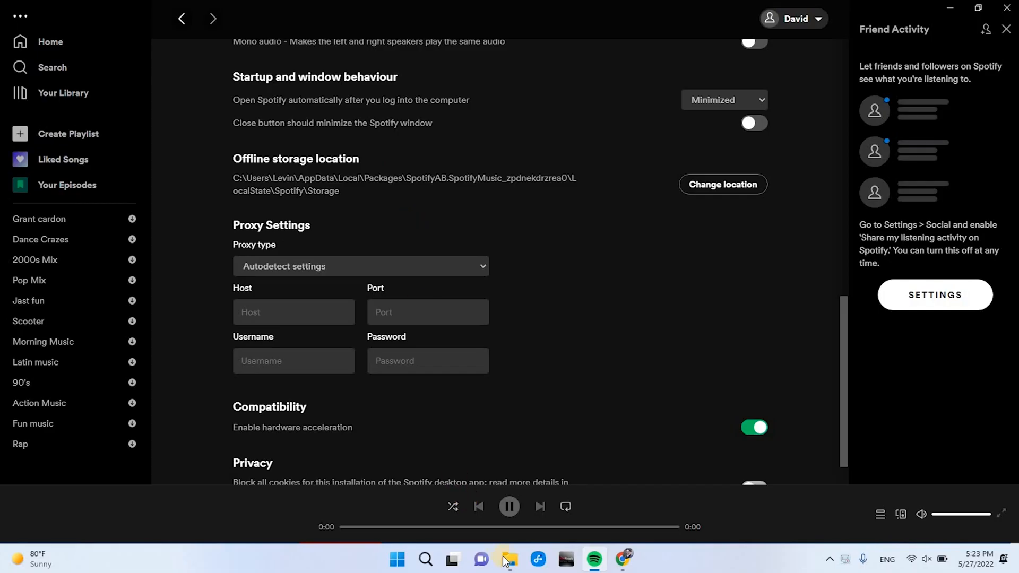
{"action": "left_click", "coordinate": [507, 560]}
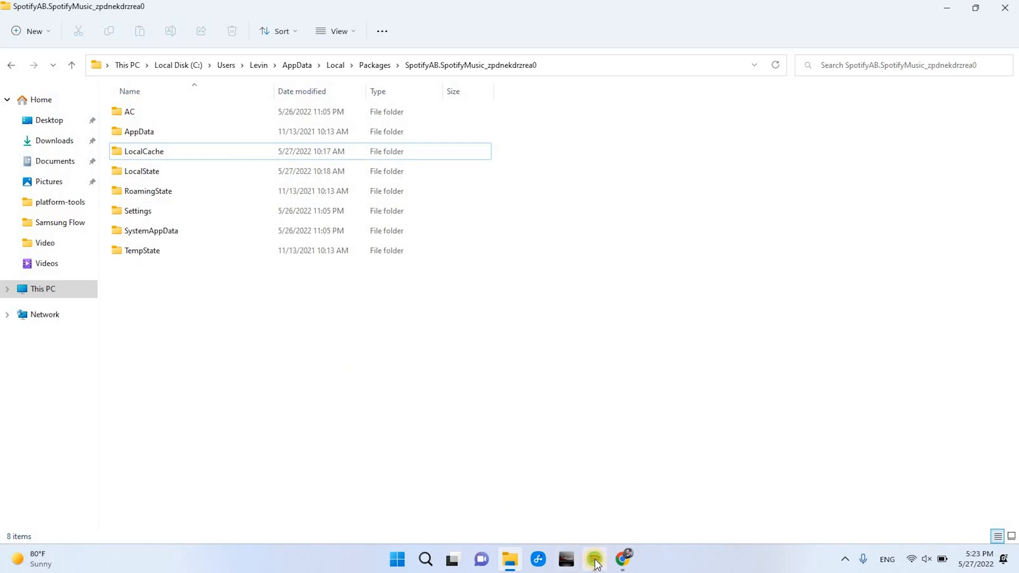
Delete LocalCache from the SpotifyAB.SpotifyMusic package folder and return to Spotify
{"action": "right_click", "coordinate": [593, 560]}
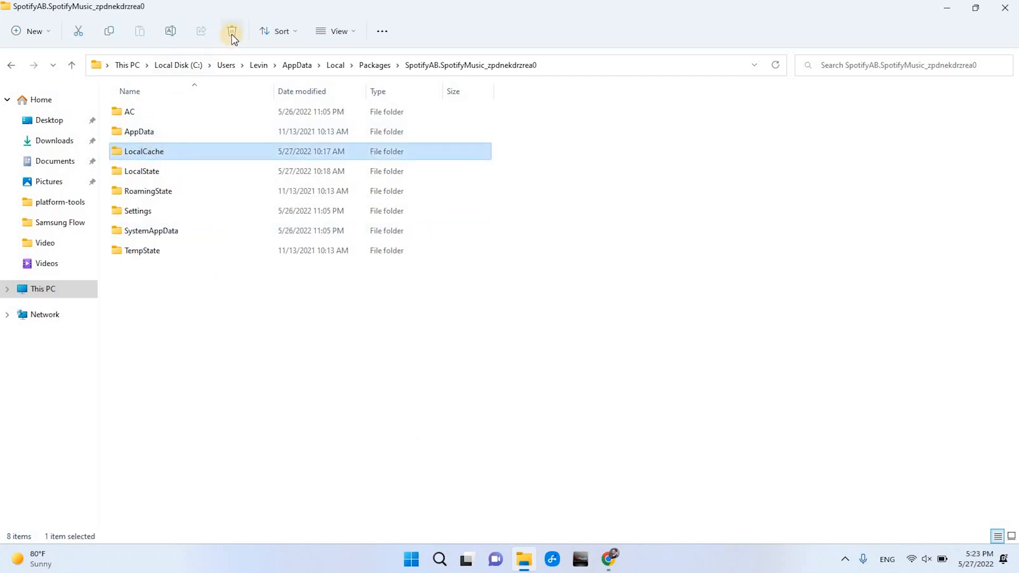
{"action": "left_click", "coordinate": [231, 31]}
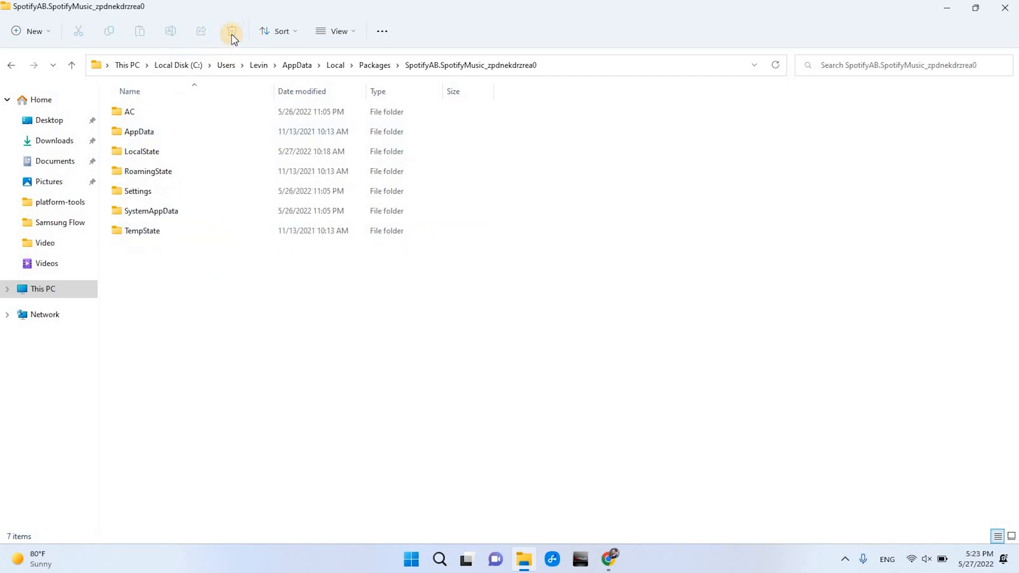
{"action": "left_click", "coordinate": [438, 559]}
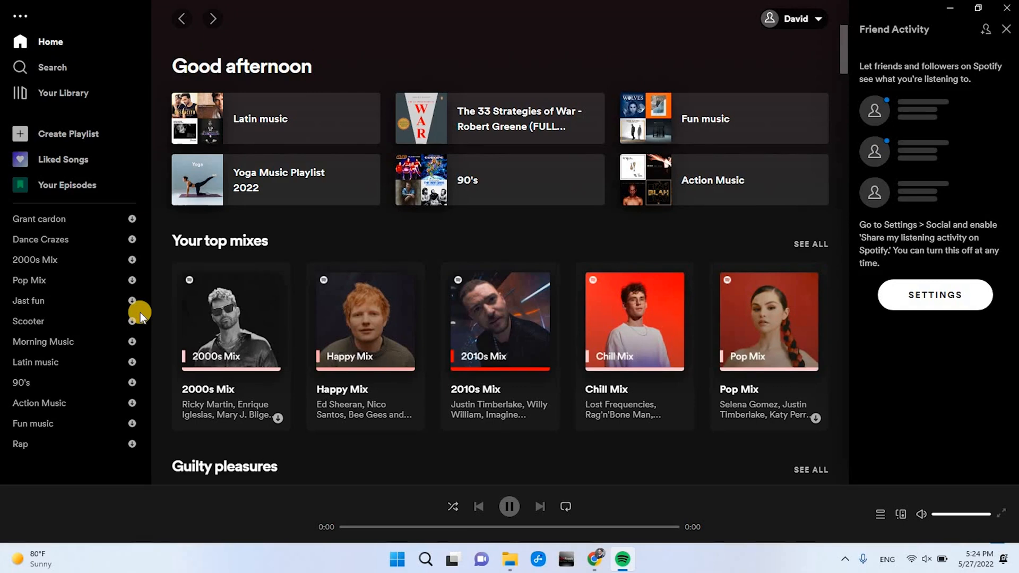
Turn off the Grant cardon playlist's download, then close all Spotify windows from the taskbar
{"action": "left_click", "coordinate": [39, 219]}
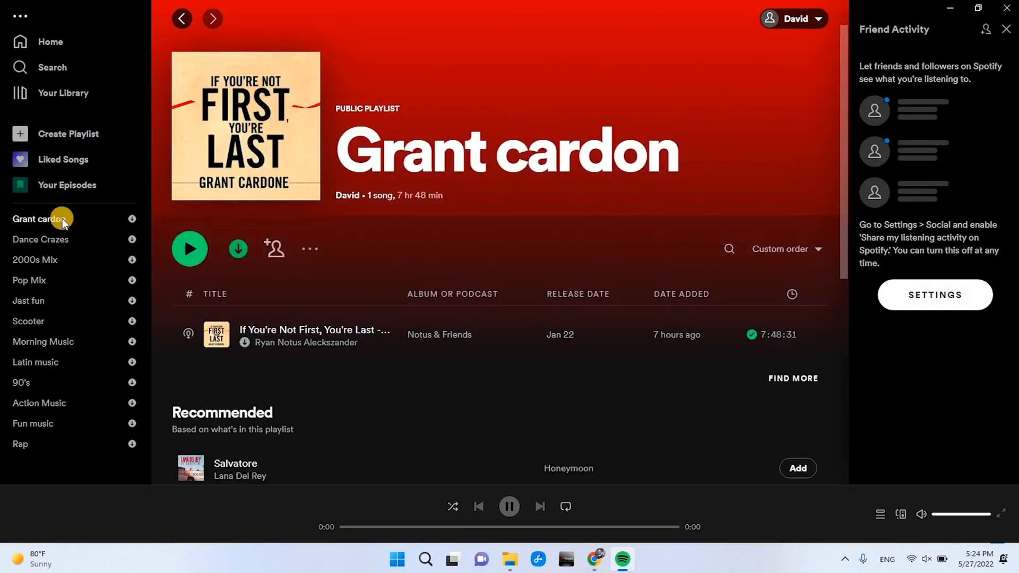
{"action": "mouse_move", "coordinate": [165, 233]}
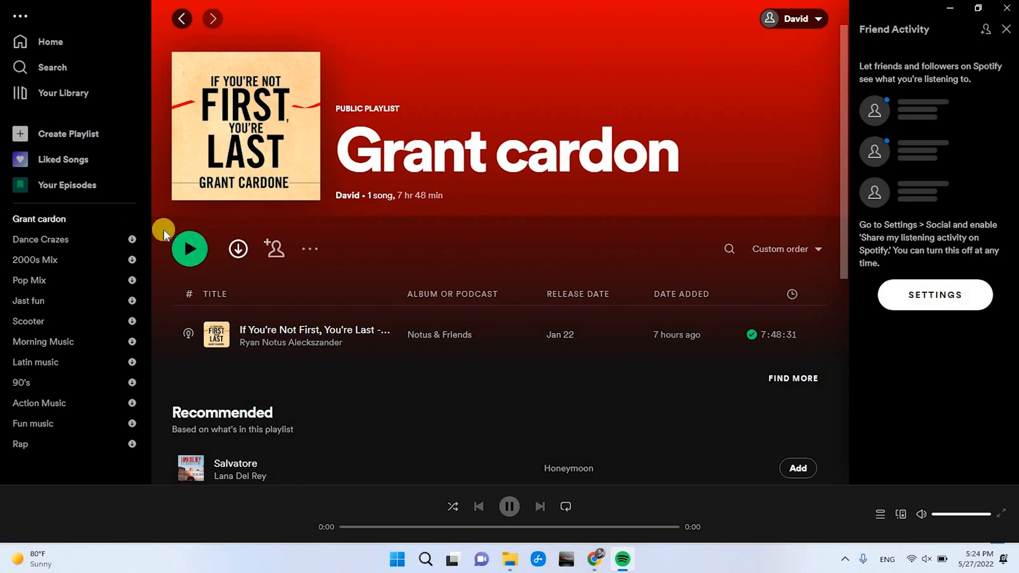
{"action": "mouse_move", "coordinate": [494, 539]}
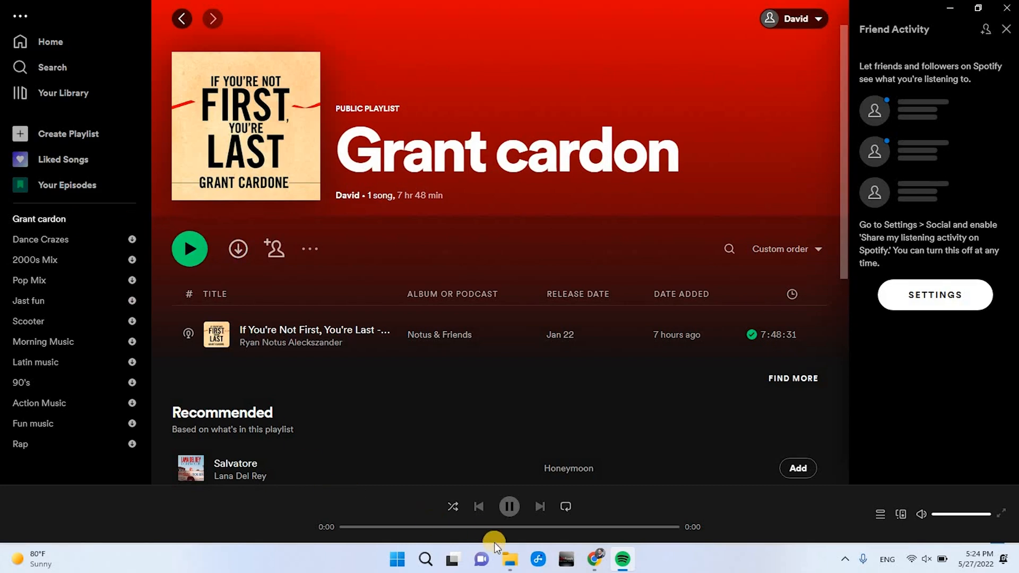
{"action": "right_click", "coordinate": [621, 560]}
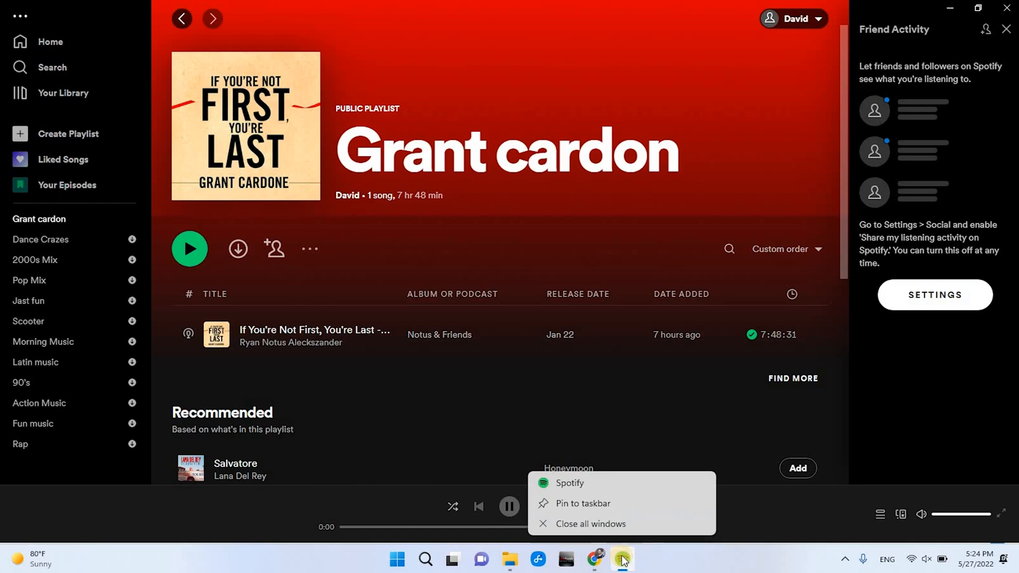
{"action": "left_click", "coordinate": [520, 563]}
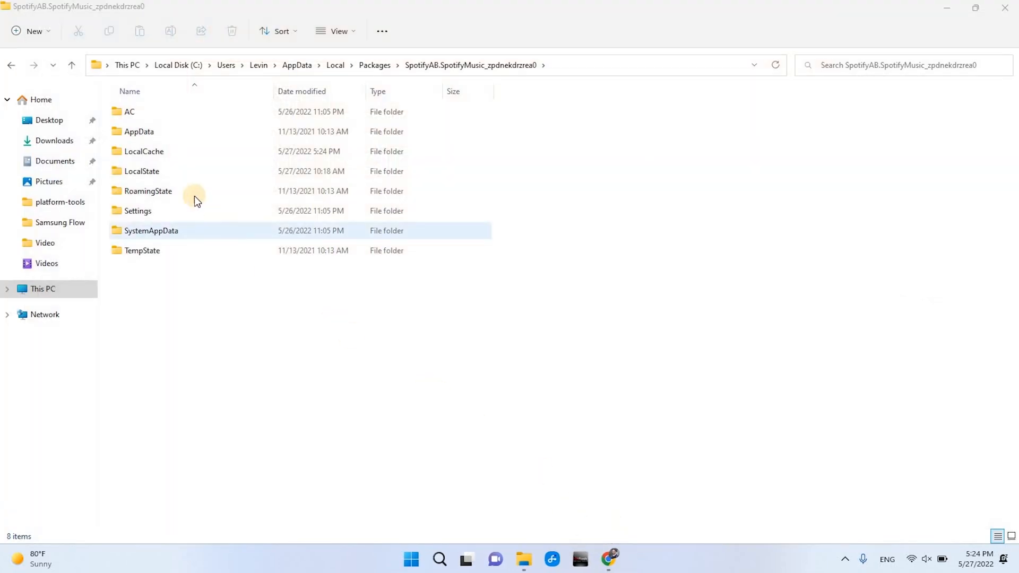
Delete the LocalState folder from the package folder and relaunch Spotify from Start
{"action": "left_click", "coordinate": [141, 171]}
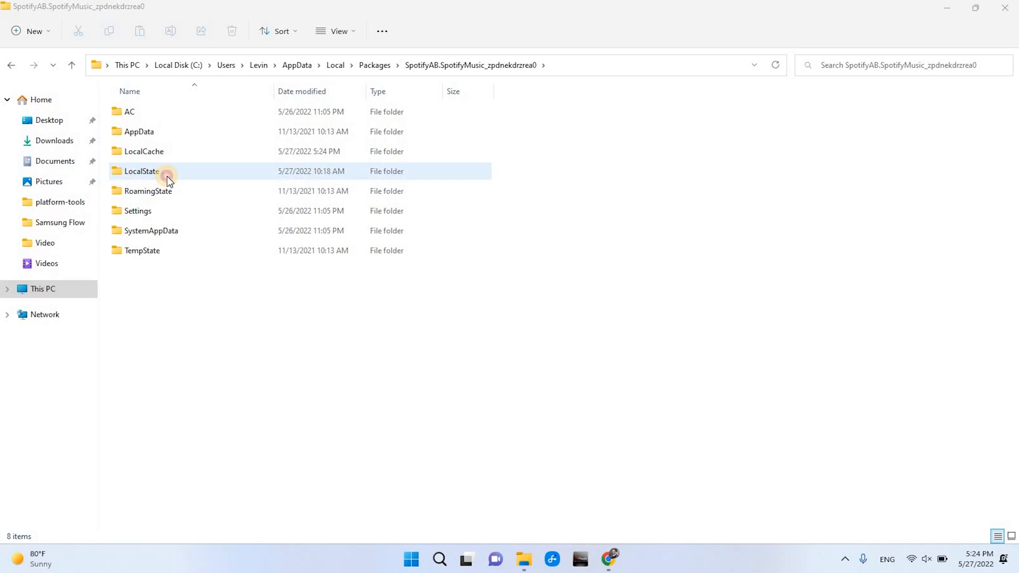
{"action": "right_click", "coordinate": [141, 171]}
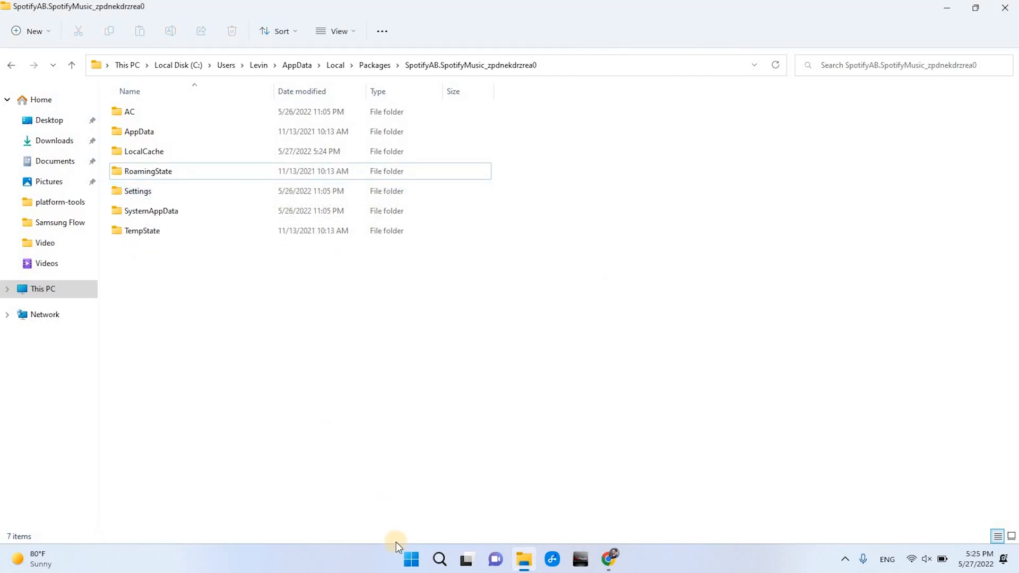
{"action": "left_click", "coordinate": [439, 559]}
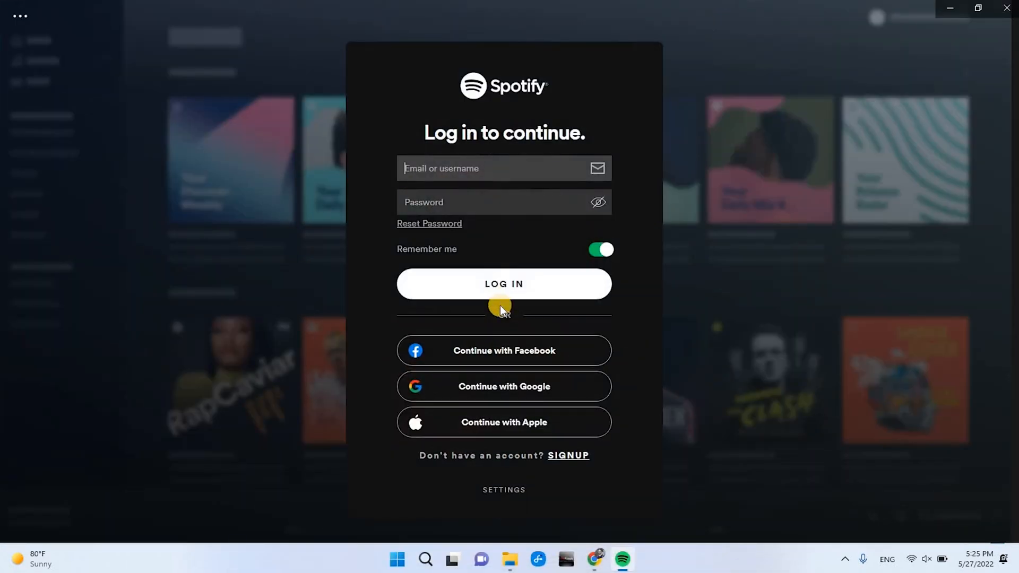
Log in via the browser authorization page and continue back to the app as David
{"action": "left_click", "coordinate": [503, 285]}
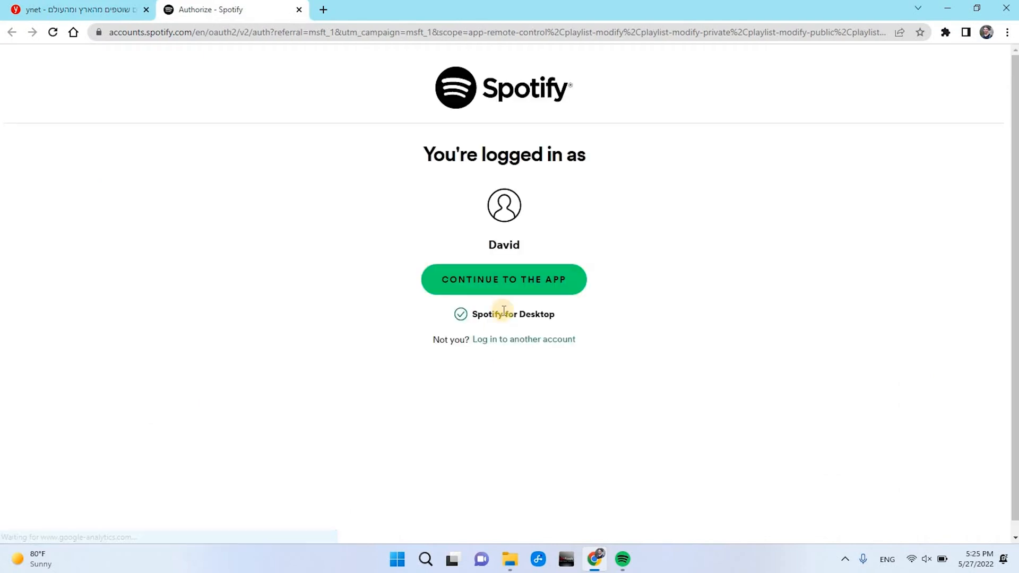
{"action": "left_click", "coordinate": [503, 279]}
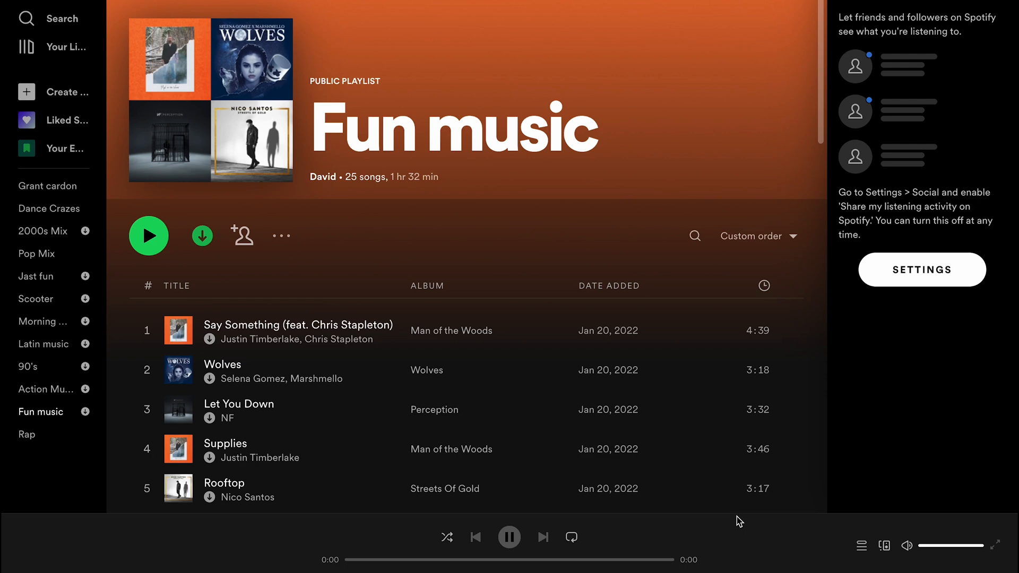
Review the Offline storage location again in the desktop Settings
{"action": "left_click", "coordinate": [734, 8]}
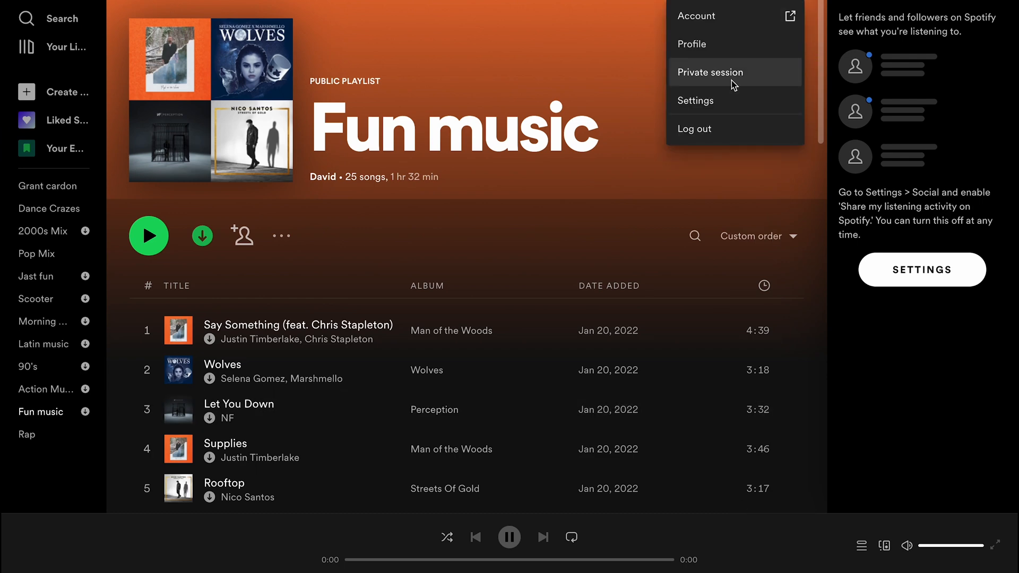
{"action": "left_click", "coordinate": [695, 99]}
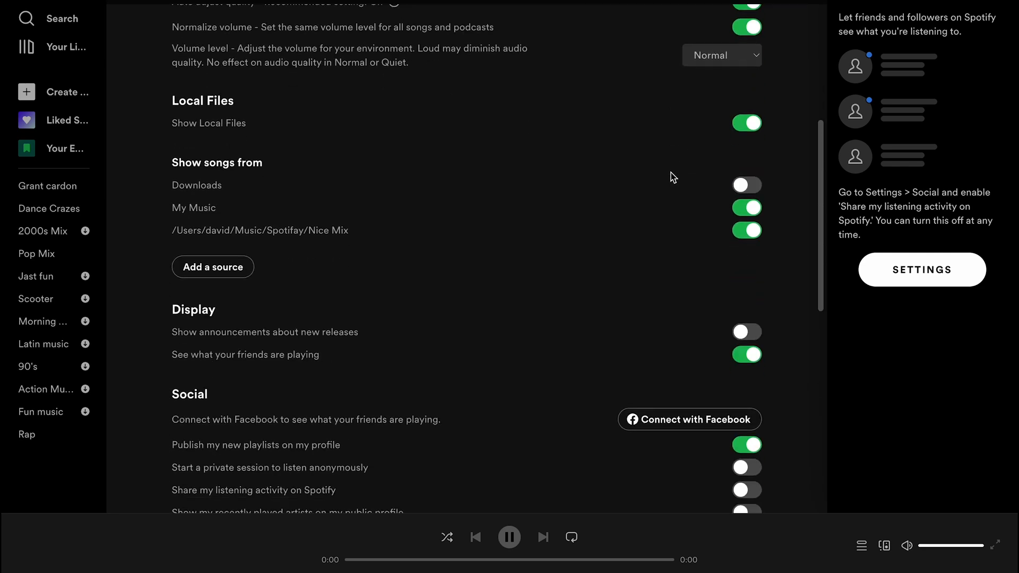
{"action": "scroll", "scroll_direction": "down", "scroll_amount": 3}
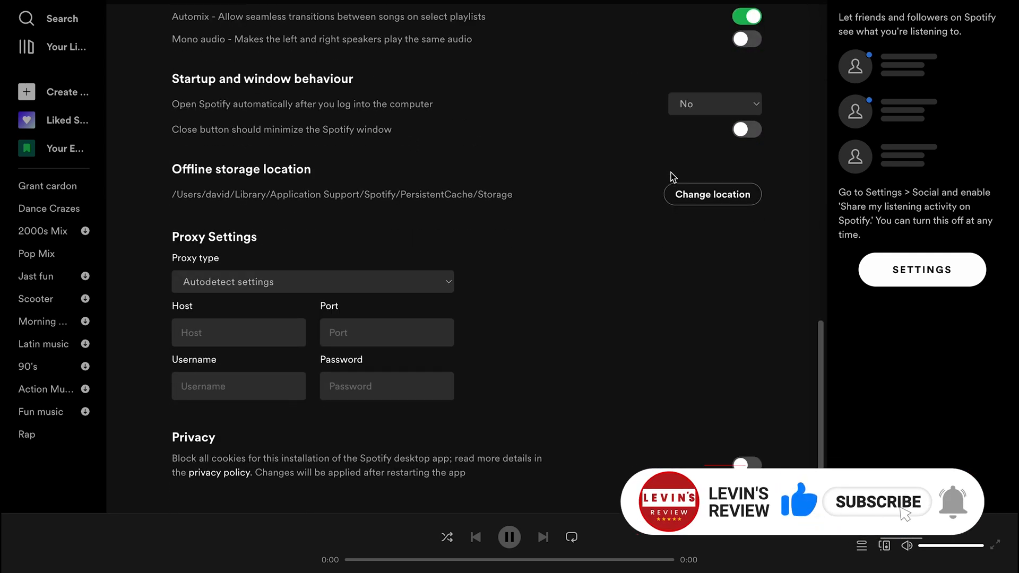
Browse Your Library playlists and open the 2000s Mix playlist
{"action": "left_click", "coordinate": [55, 46]}
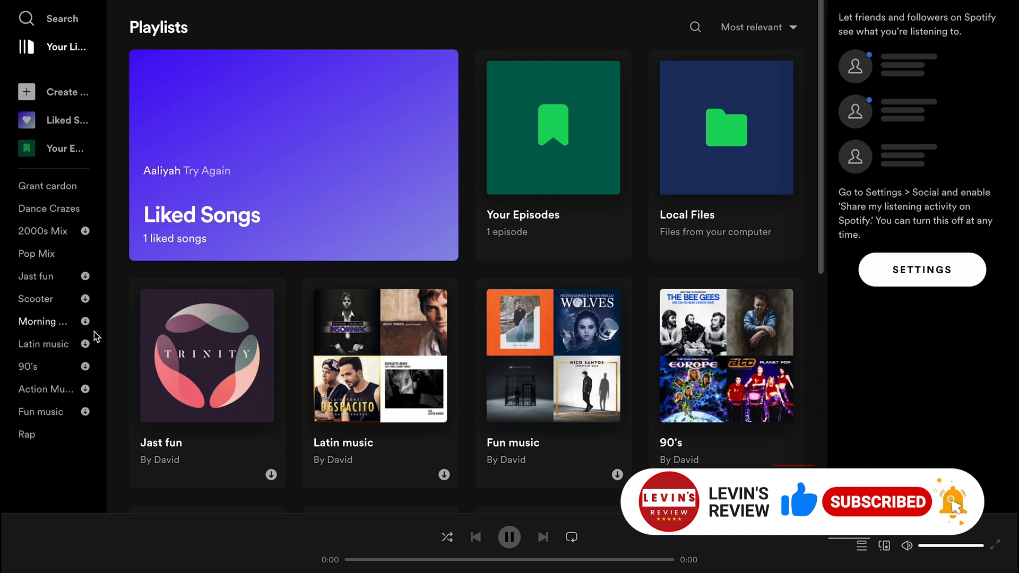
{"action": "mouse_move", "coordinate": [97, 408]}
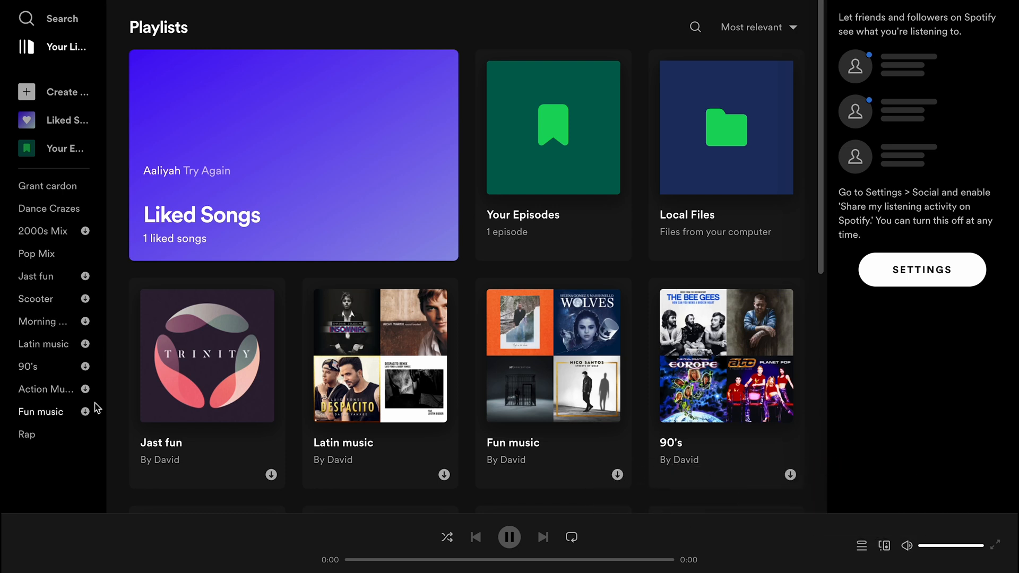
{"action": "left_click", "coordinate": [42, 230]}
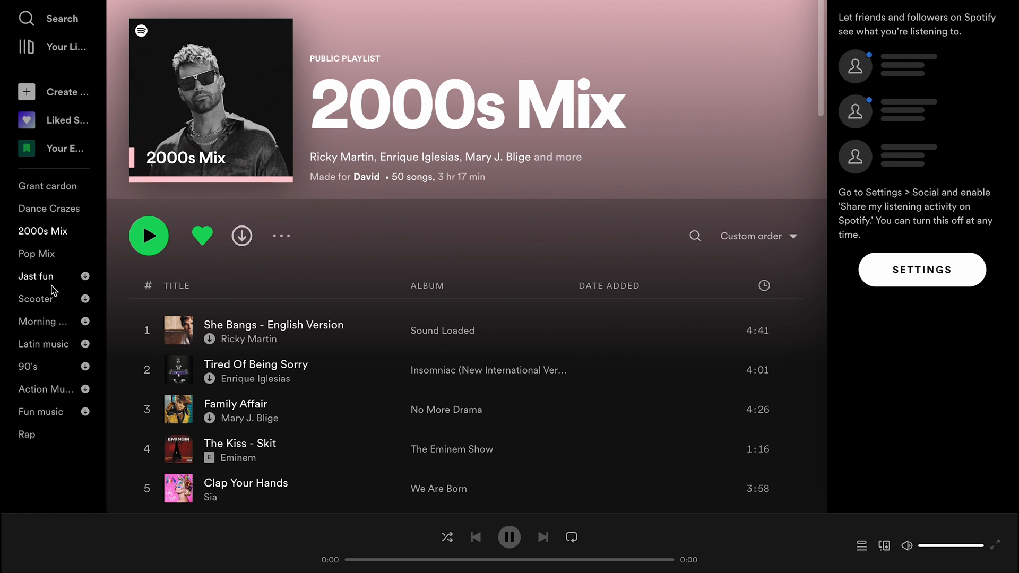
{"action": "mouse_move", "coordinate": [55, 290]}
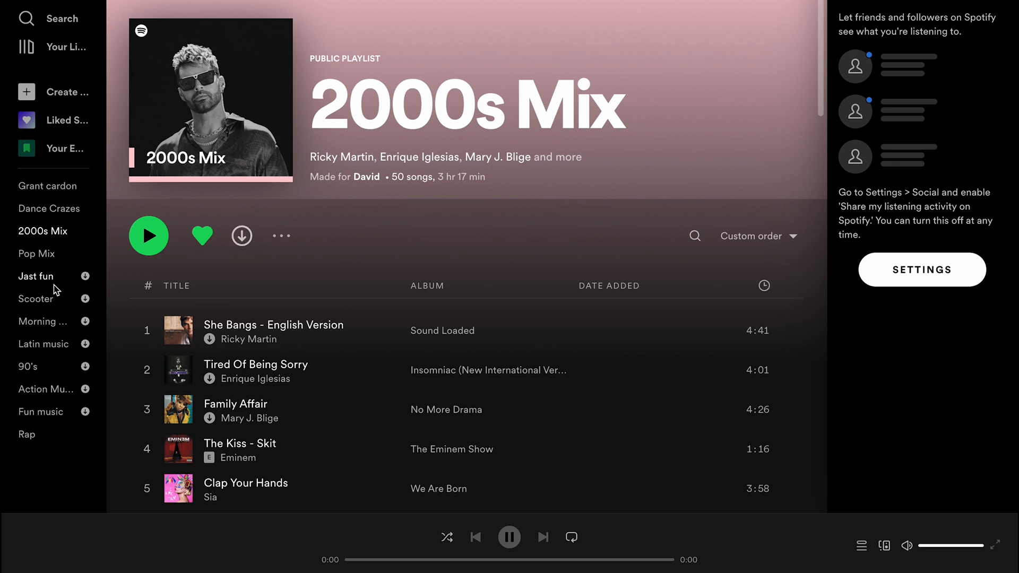
Go to ~/Library/Application Support/Spotify in Finder via Go to Folder
{"action": "left_click", "coordinate": [58, 538]}
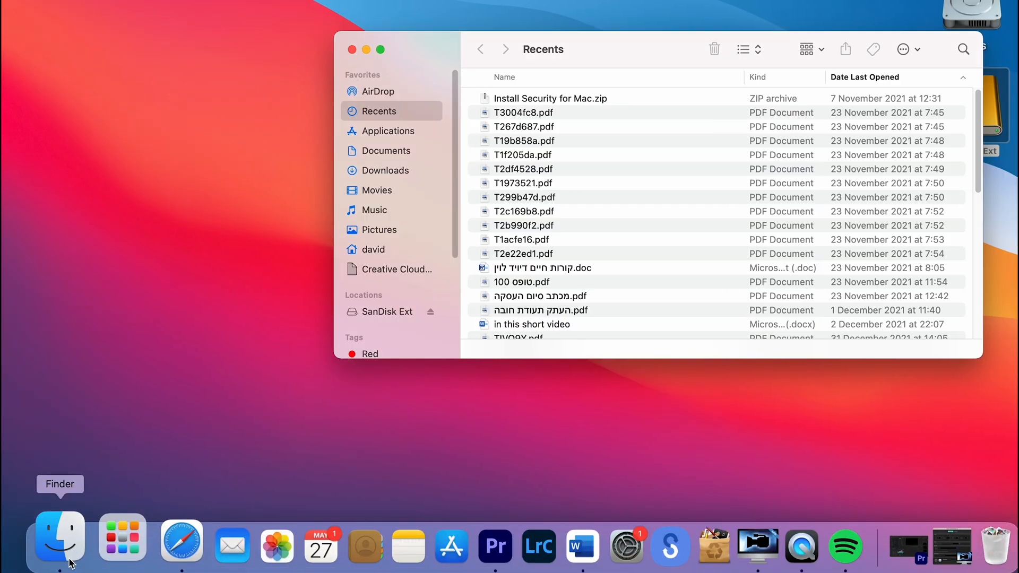
{"action": "left_click", "coordinate": [184, 8]}
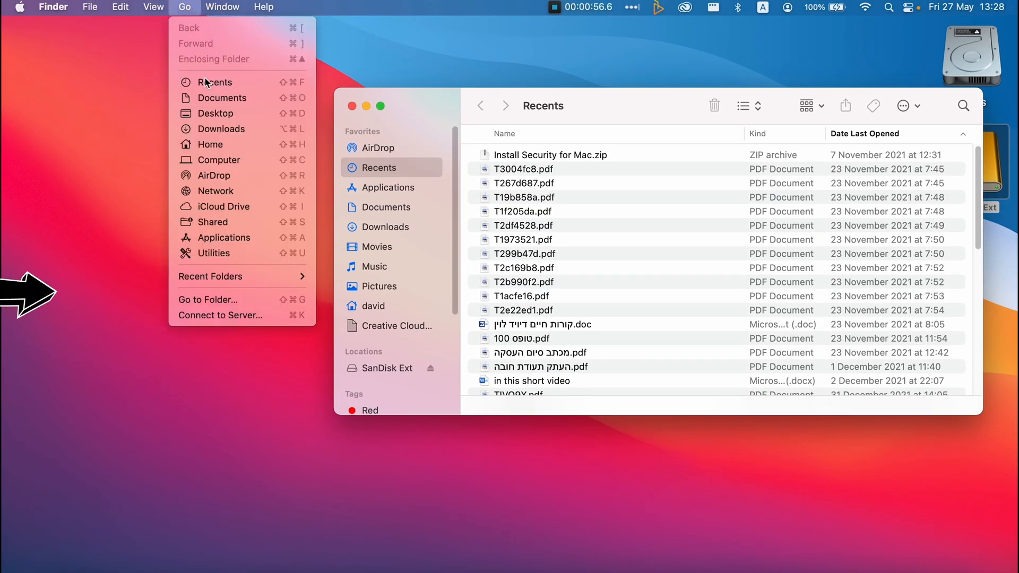
{"action": "left_click", "coordinate": [207, 299]}
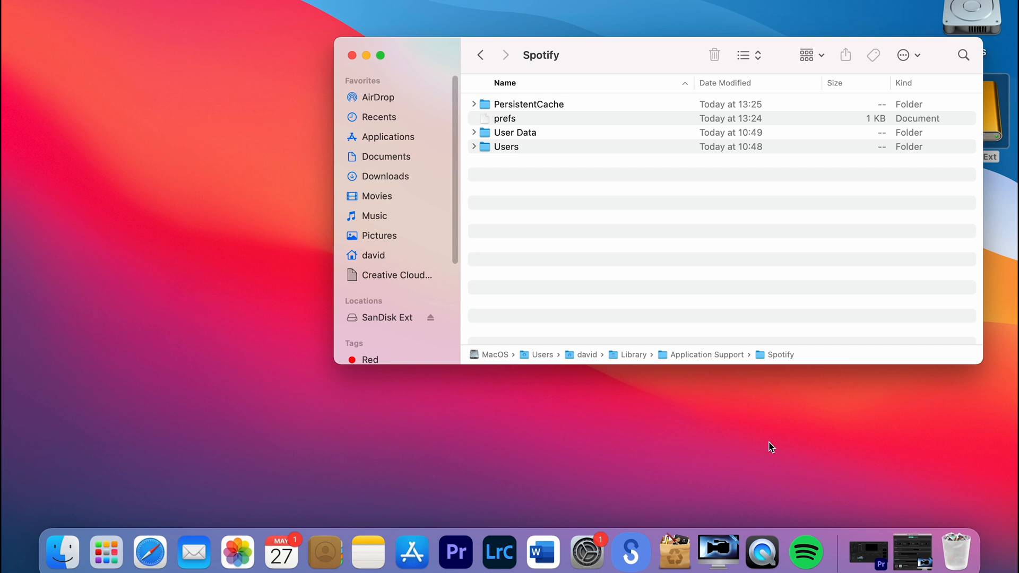
Quit Spotify from the Dock and delete the PersistentCache folder
{"action": "right_click", "coordinate": [803, 552]}
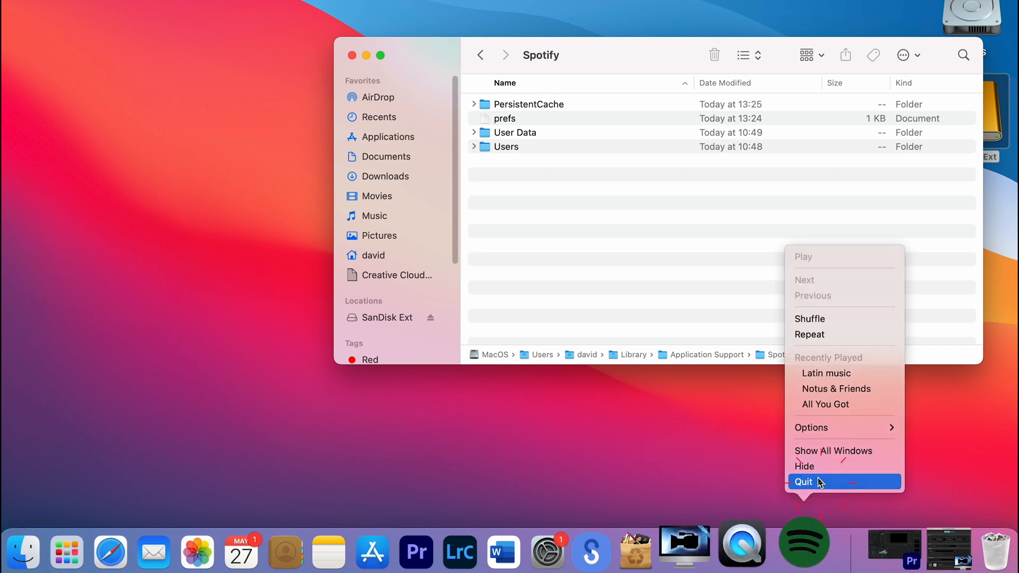
{"action": "left_click", "coordinate": [803, 482]}
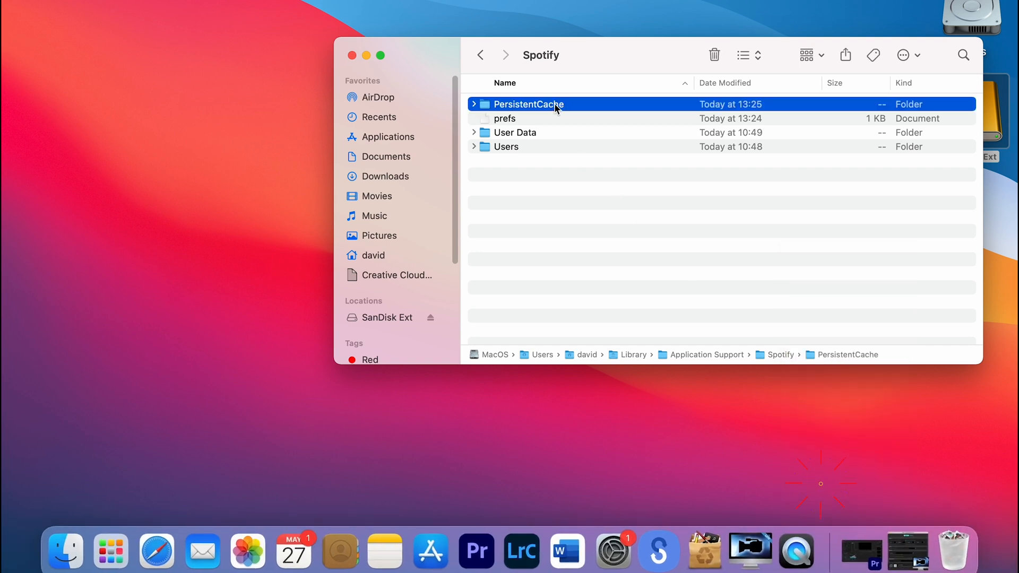
{"action": "left_click", "coordinate": [713, 55]}
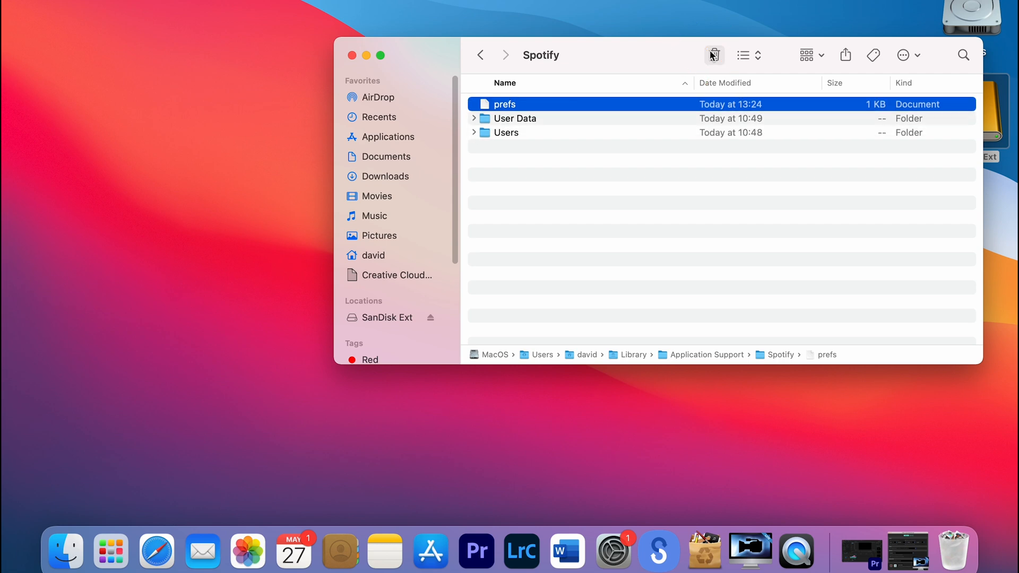